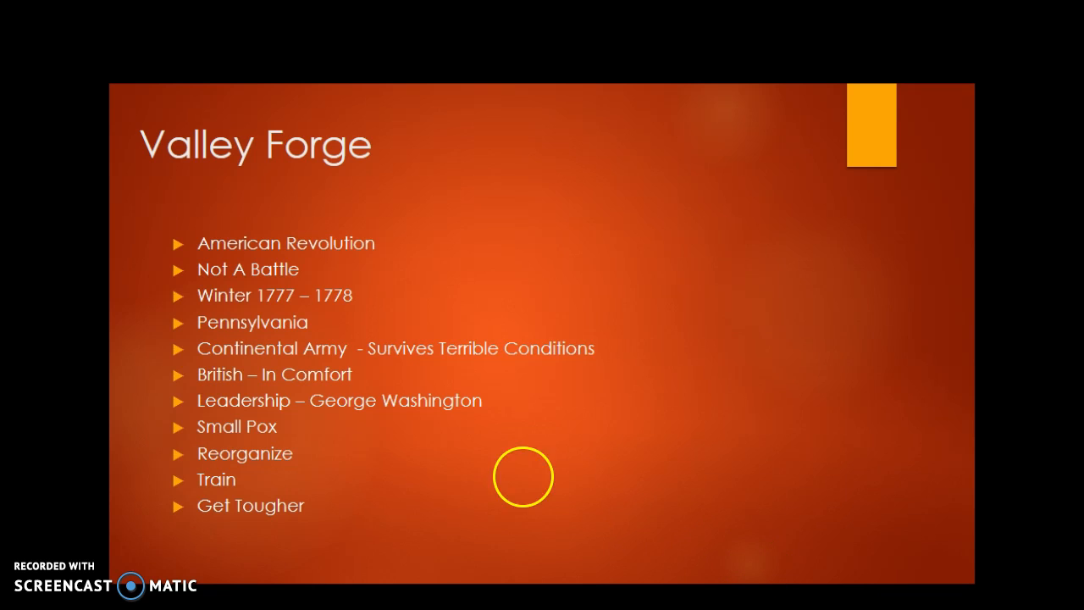
mouse_move(271, 375)
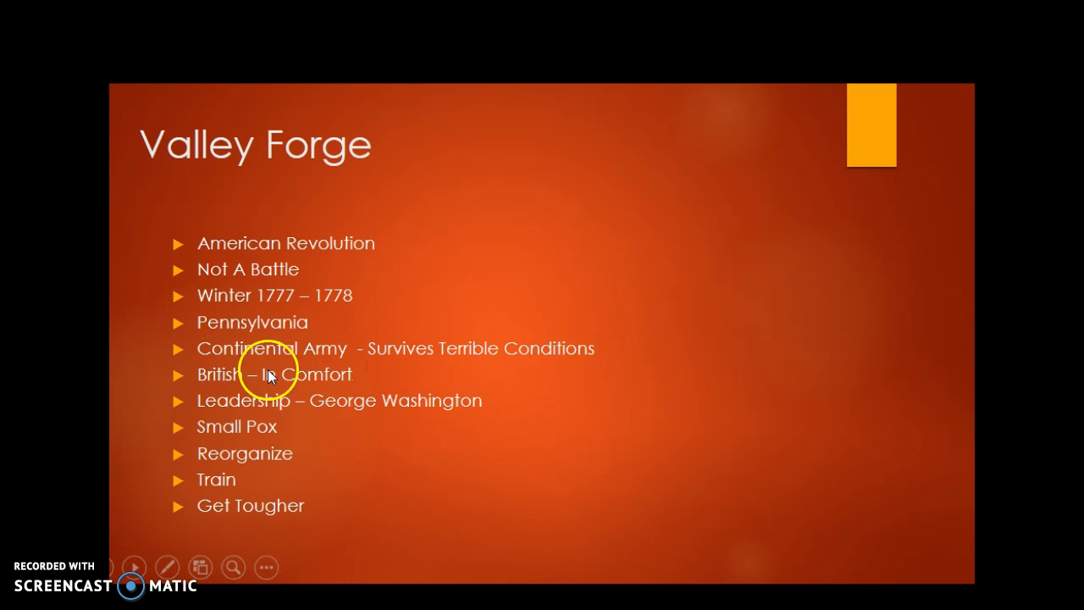